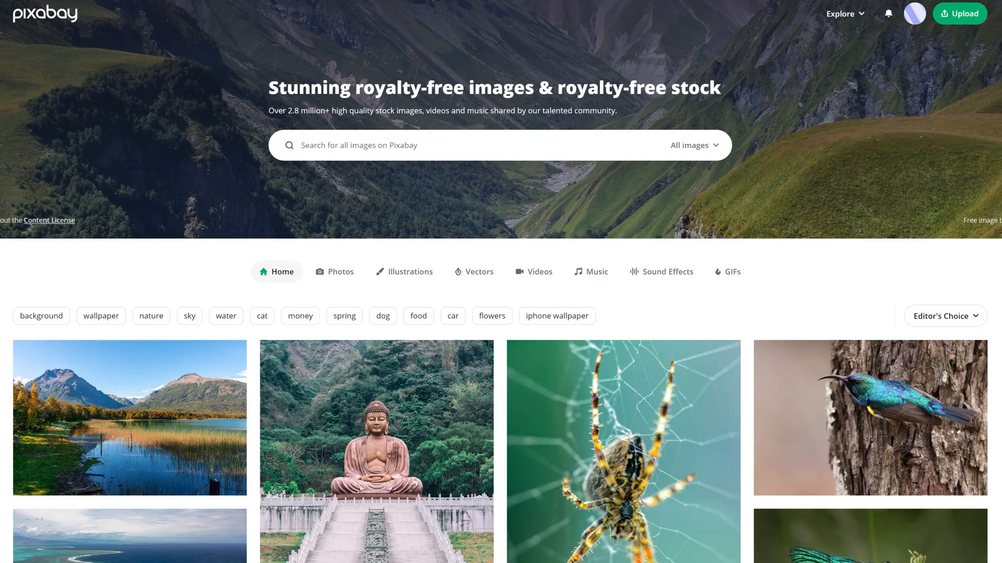
# Step: Search Pixabay for 'los angeles' and download the downtown skyline photo at 7952×5304
pyautogui.write('LOS')
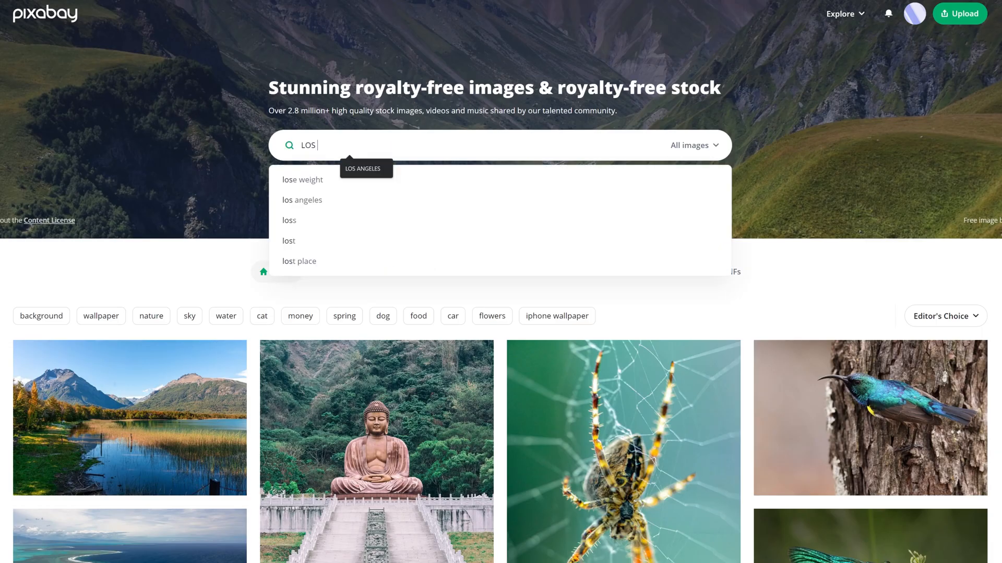
pyautogui.click(302, 199)
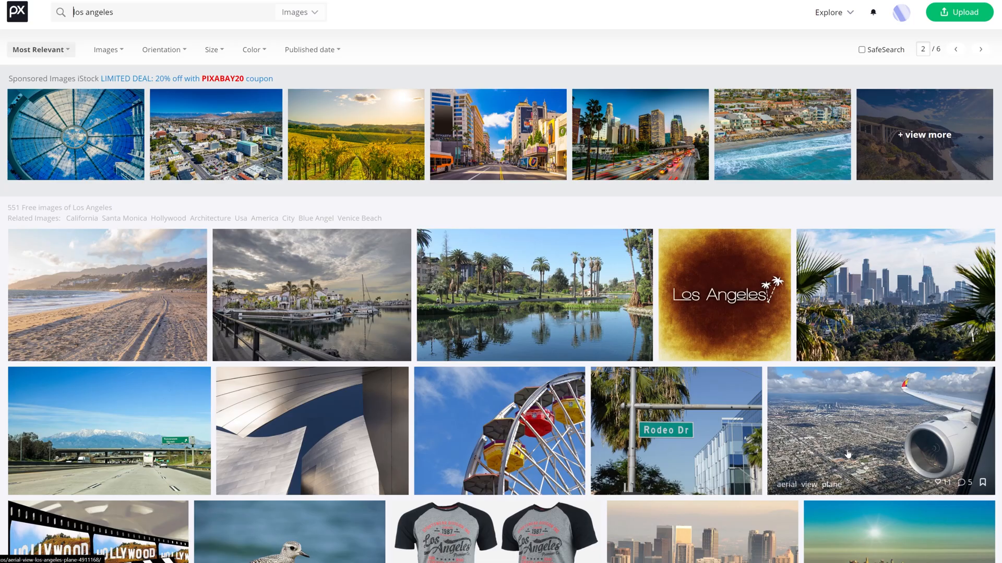
pyautogui.click(894, 295)
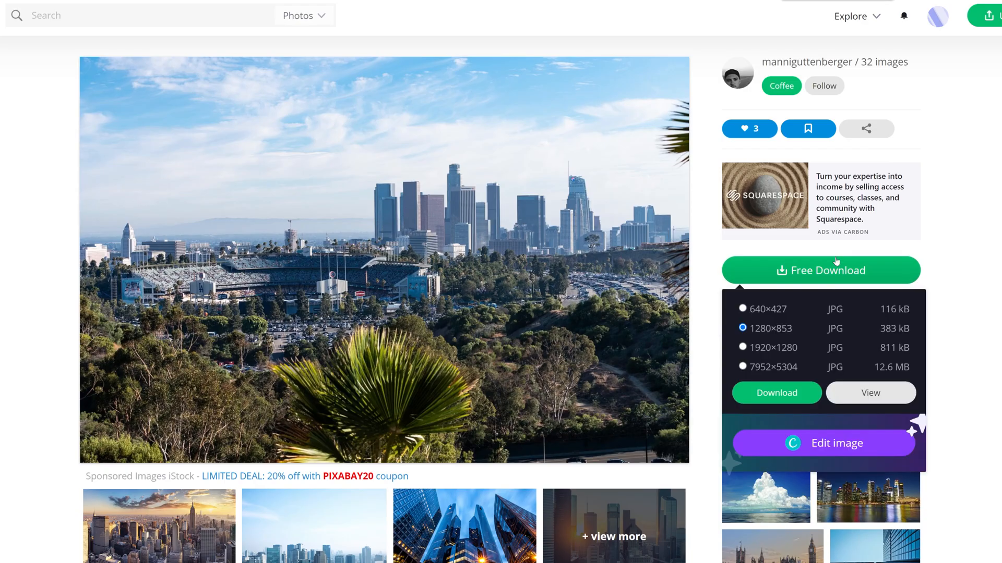
pyautogui.click(743, 366)
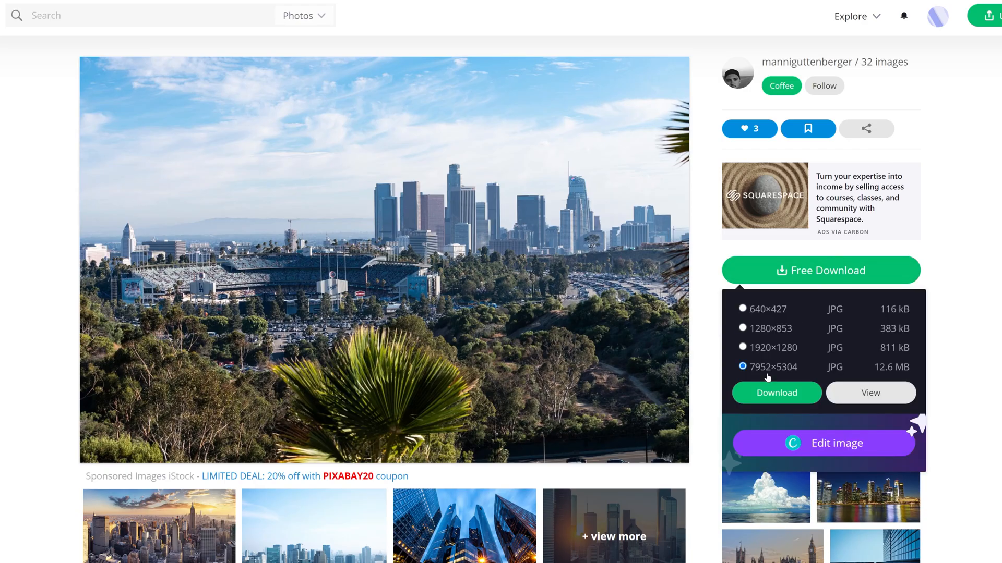
pyautogui.click(777, 393)
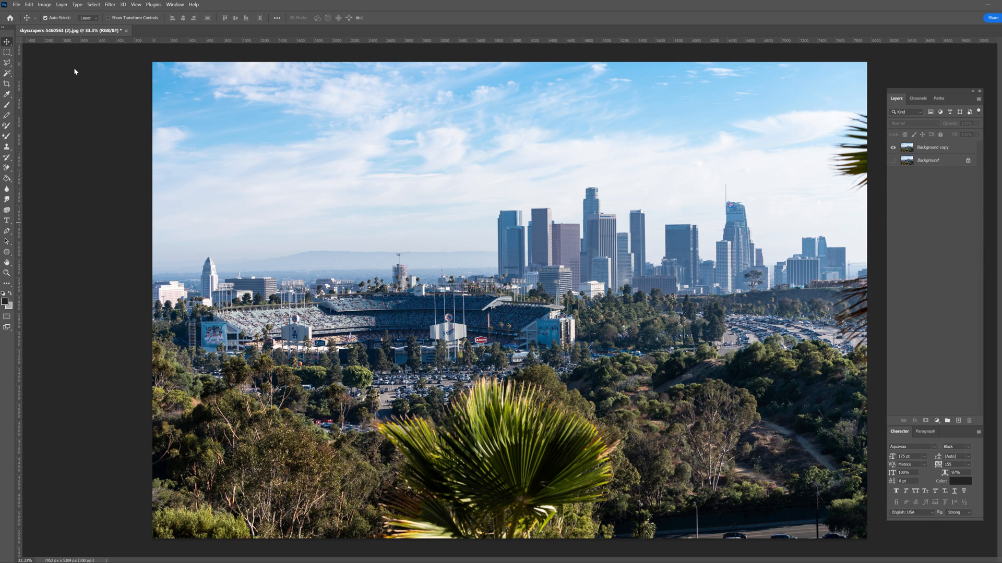
pyautogui.moveTo(8, 83)
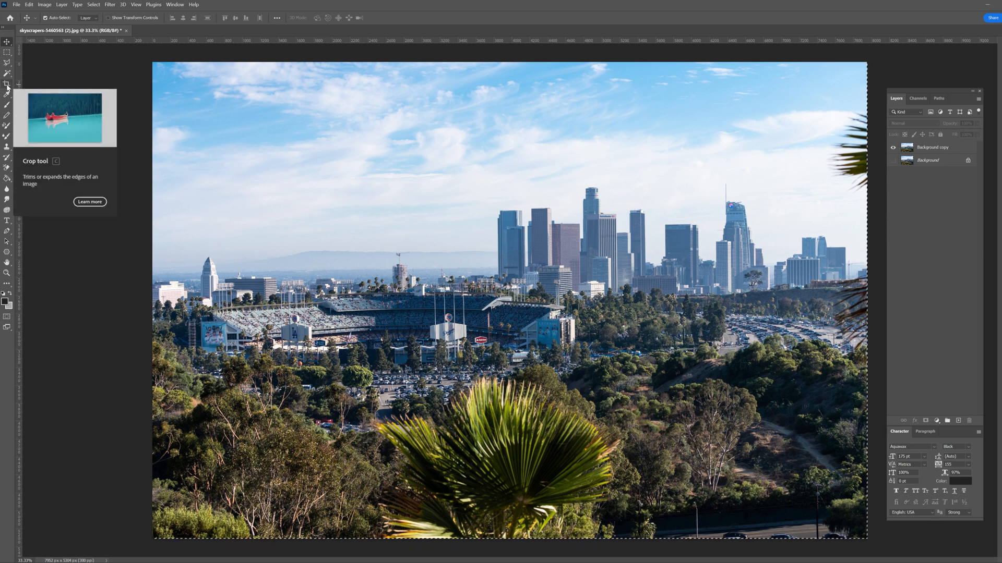
# Step: Crop the photo tightly around the downtown towers and sky, removing the stadium and trees
pyautogui.click(8, 84)
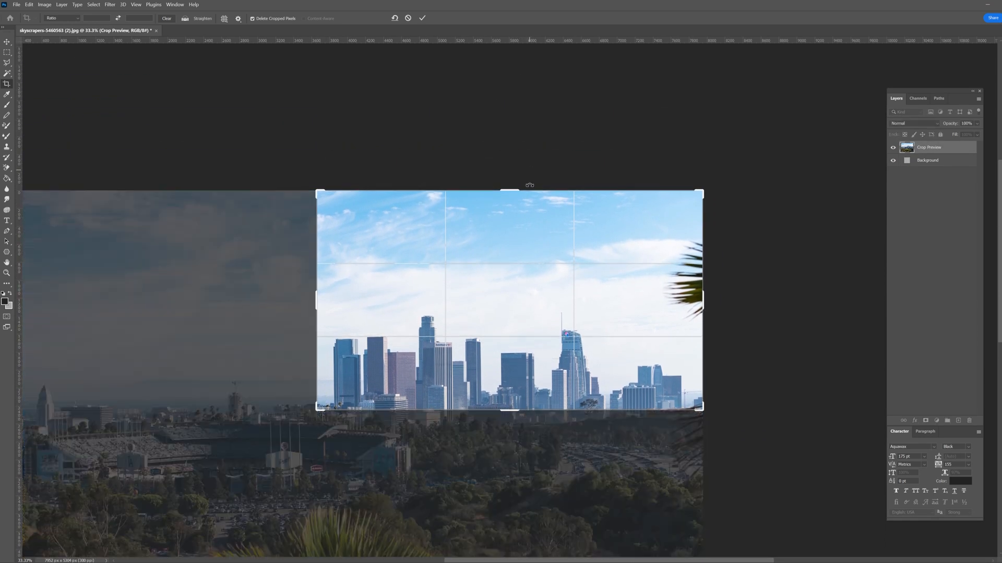
pyautogui.click(421, 17)
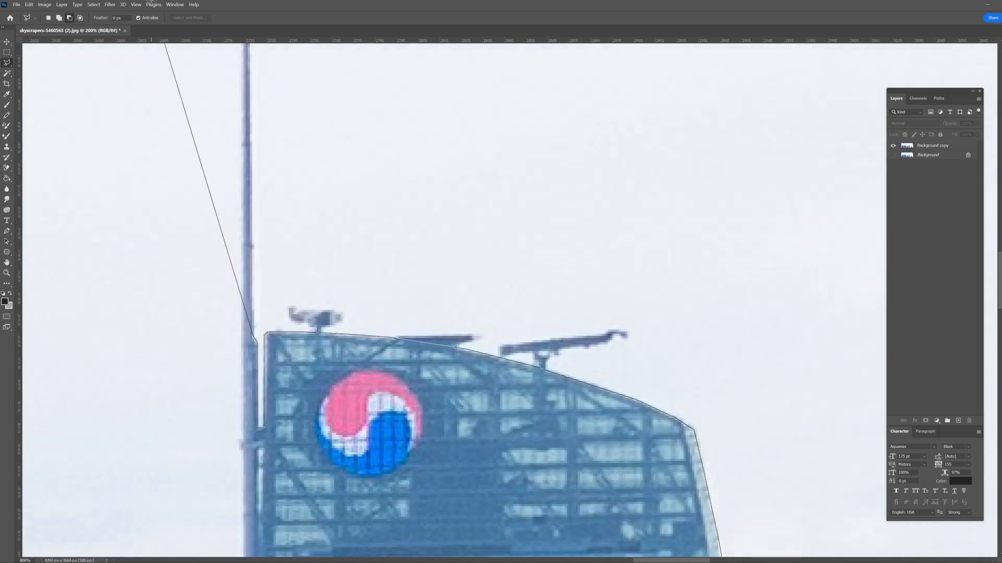
# Step: Delete the selected sky around the traced towers on the Background copy layer
pyautogui.scroll(-3)
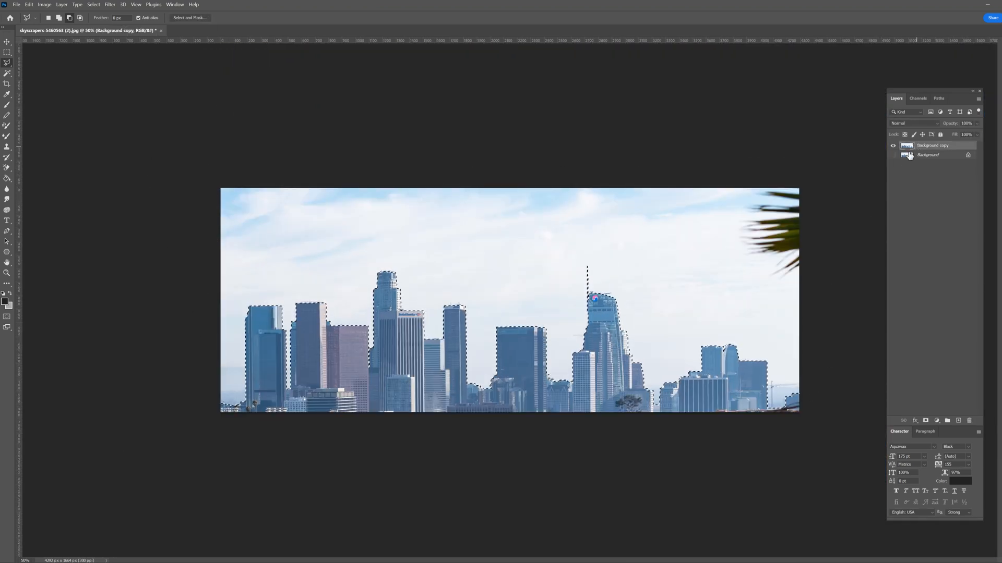
pyautogui.press('Delete')
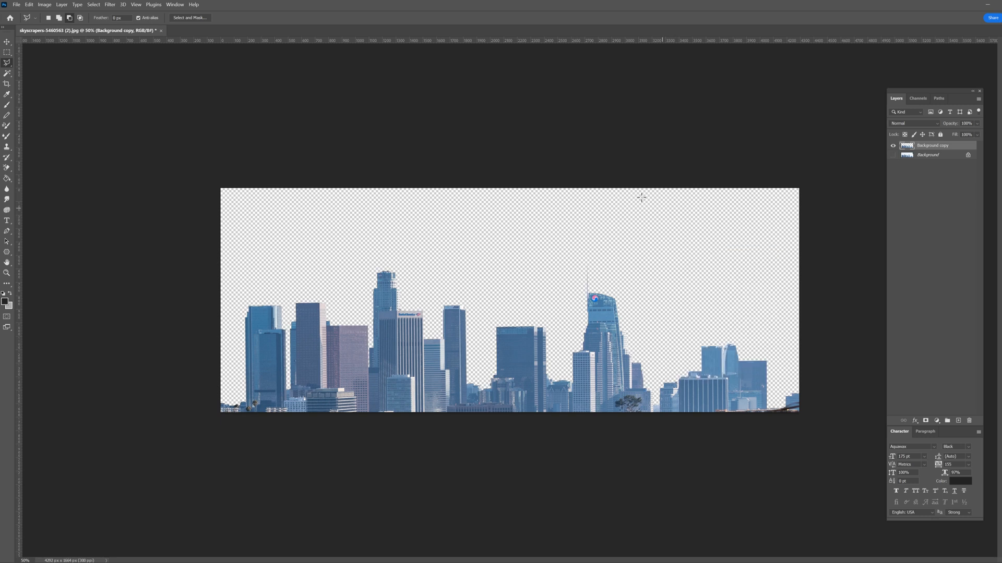
pyautogui.click(16, 5)
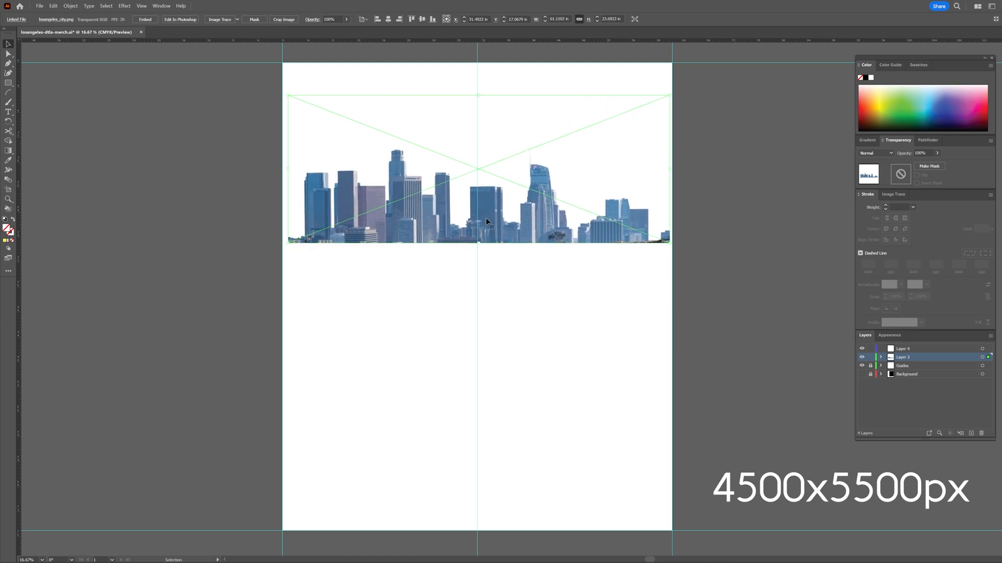
# Step: Place the skyline PNG near the artboard top and show the black Background layer
pyautogui.click(541, 328)
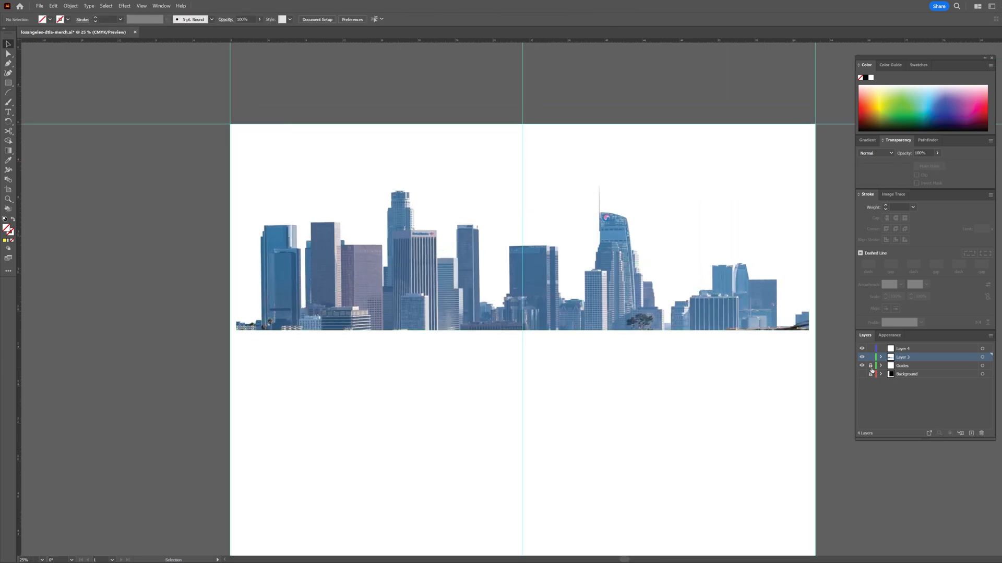
pyautogui.click(906, 373)
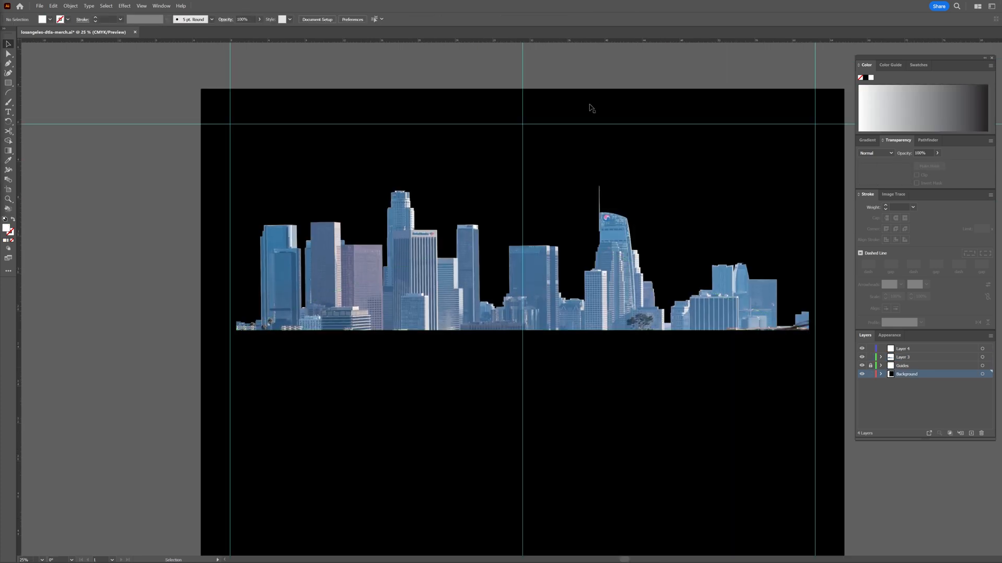
pyautogui.click(8, 112)
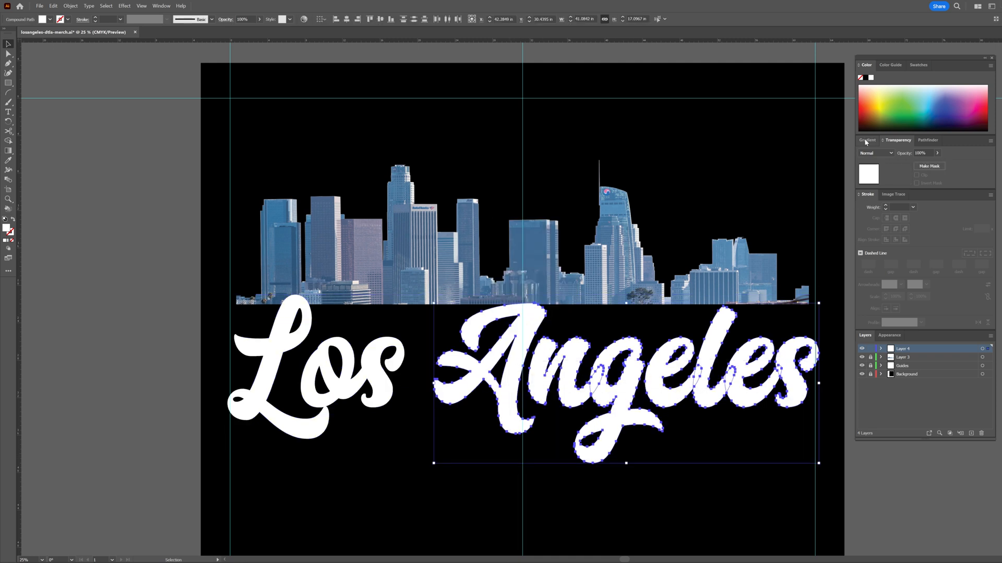
# Step: Open Pathfinder and drag the 'Los Angeles' lettering up over the skyline's base
pyautogui.click(924, 140)
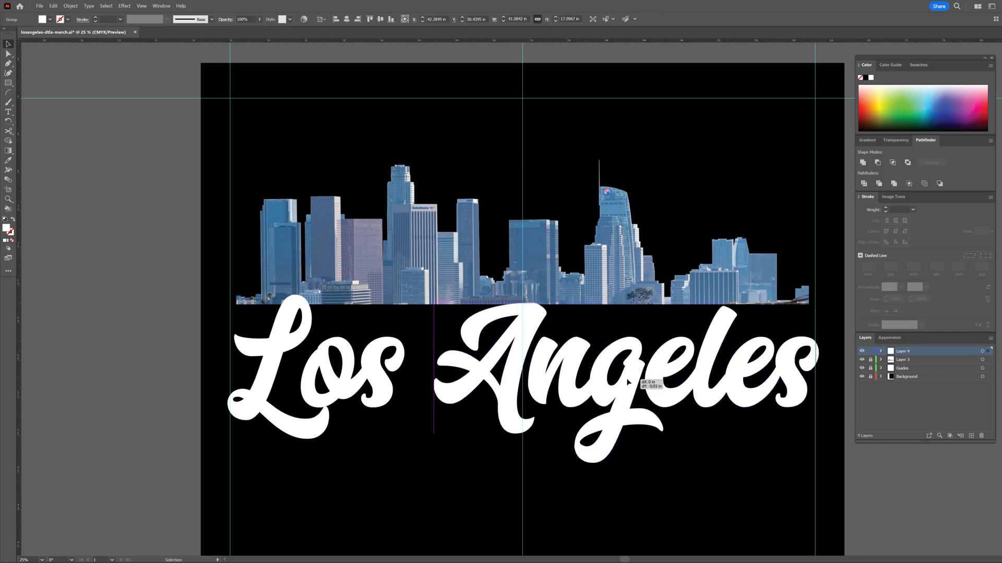
pyautogui.click(319, 370)
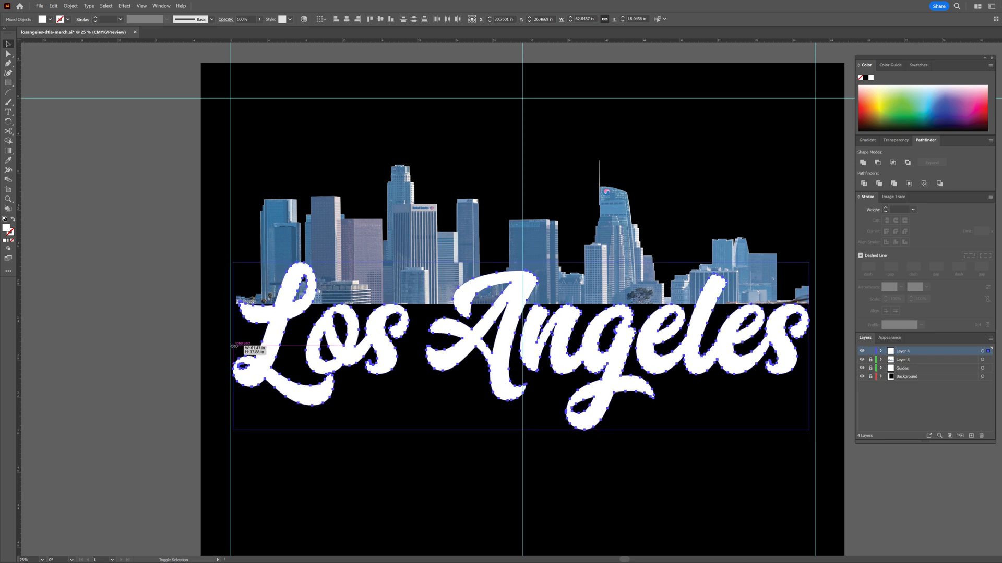
pyautogui.click(498, 487)
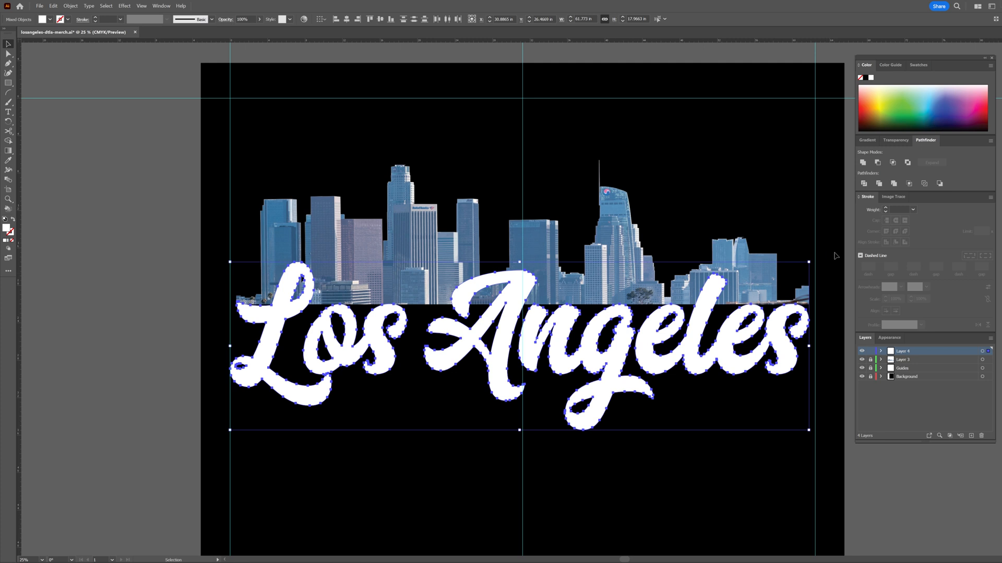
pyautogui.click(8, 53)
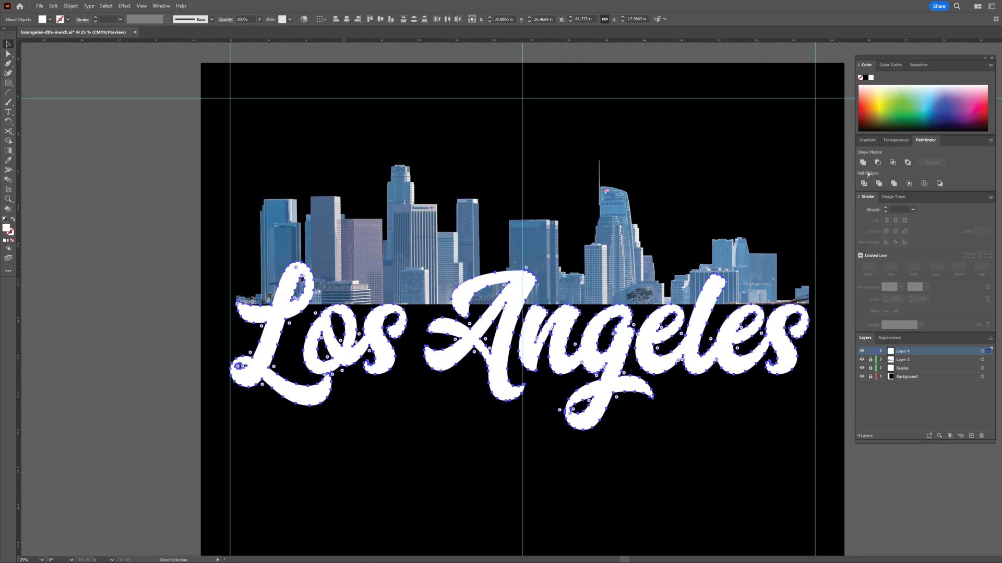
pyautogui.click(8, 43)
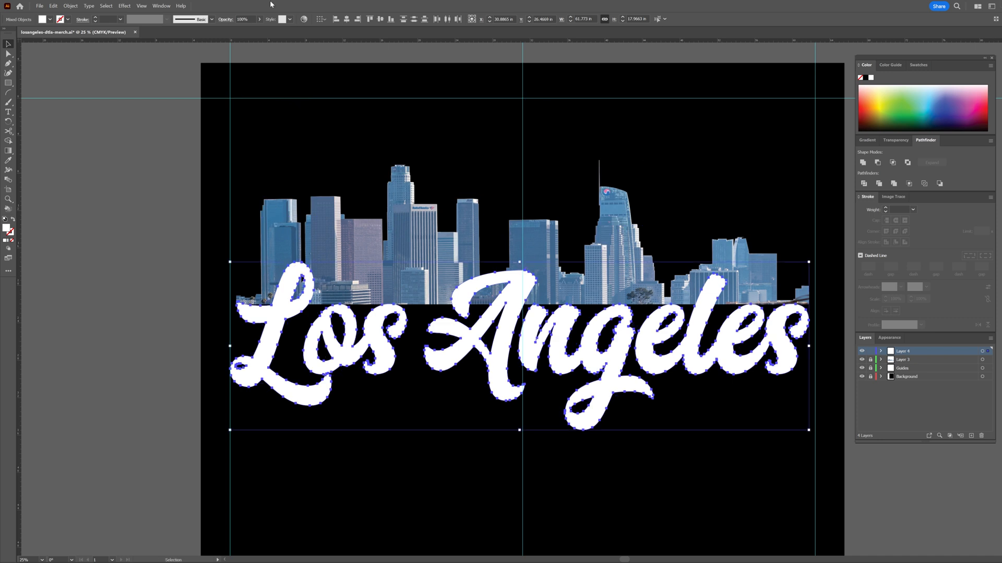
# Step: Create a 0.5 in offset path around the Los Angeles lettering
pyautogui.click(71, 5)
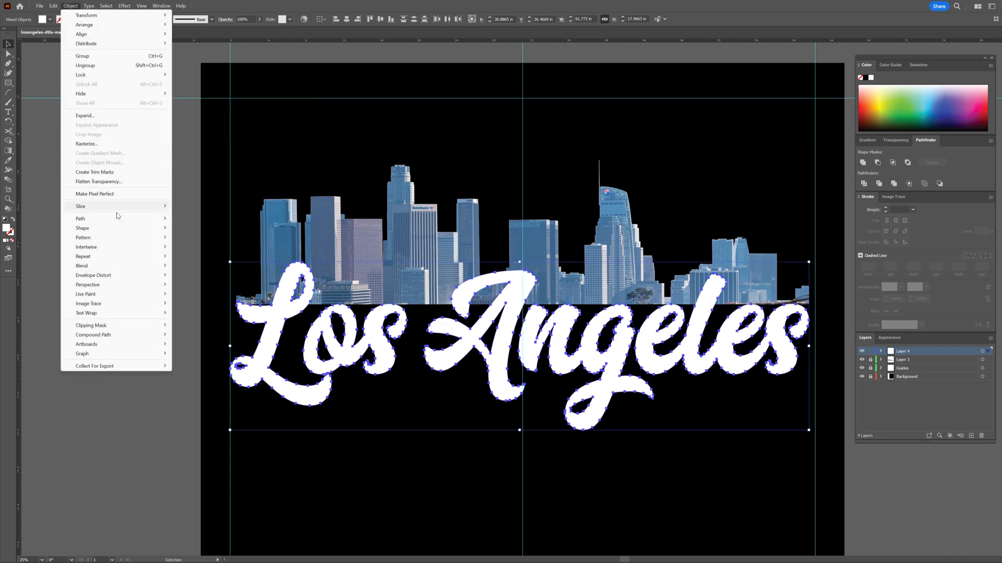
pyautogui.click(79, 218)
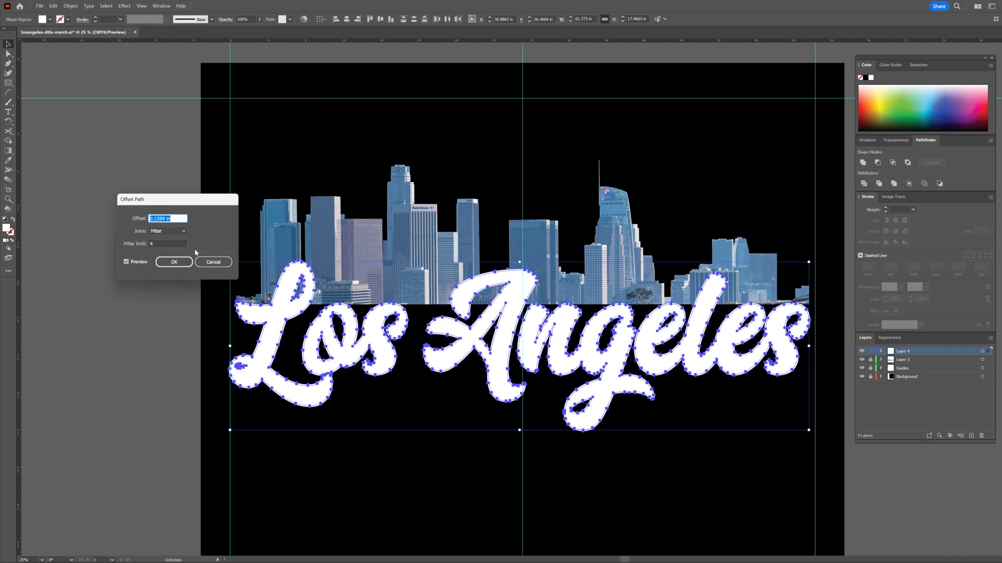
pyautogui.moveTo(179, 199); pyautogui.dragTo(140, 189)
pyautogui.write('1')
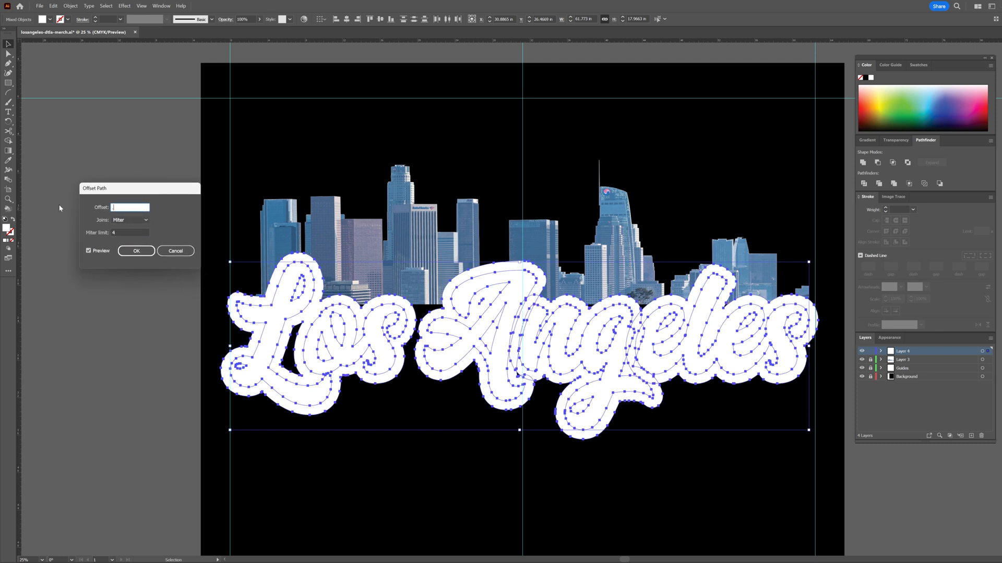
pyautogui.write('0.5 in')
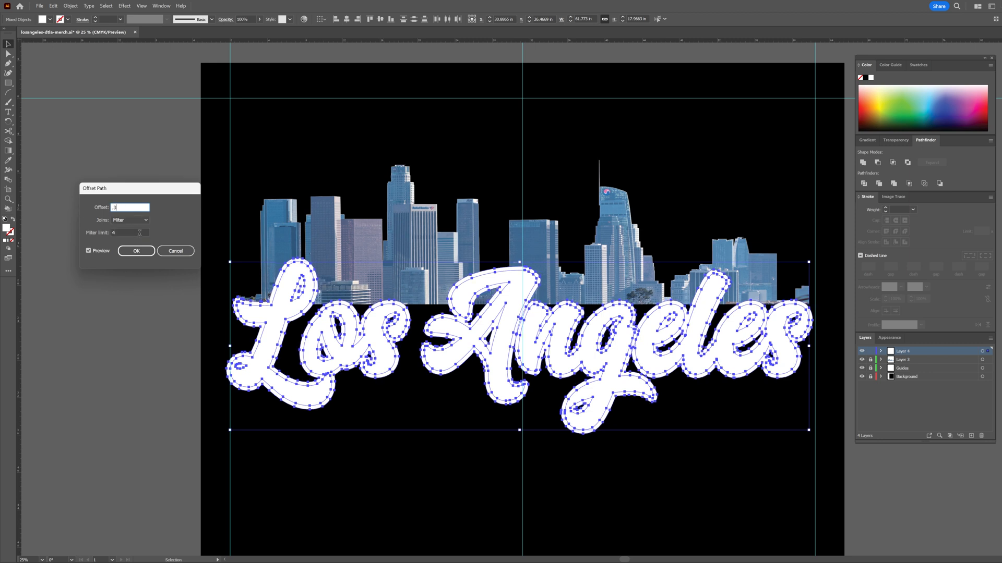
pyautogui.click(136, 251)
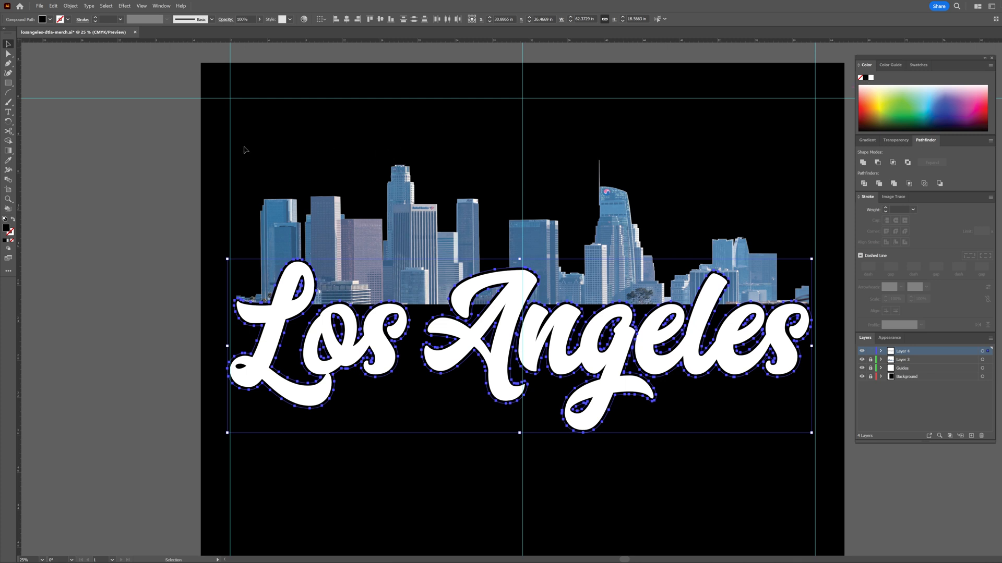
# Step: Select the new offset outline shape and hide the black background layer
pyautogui.click(612, 421)
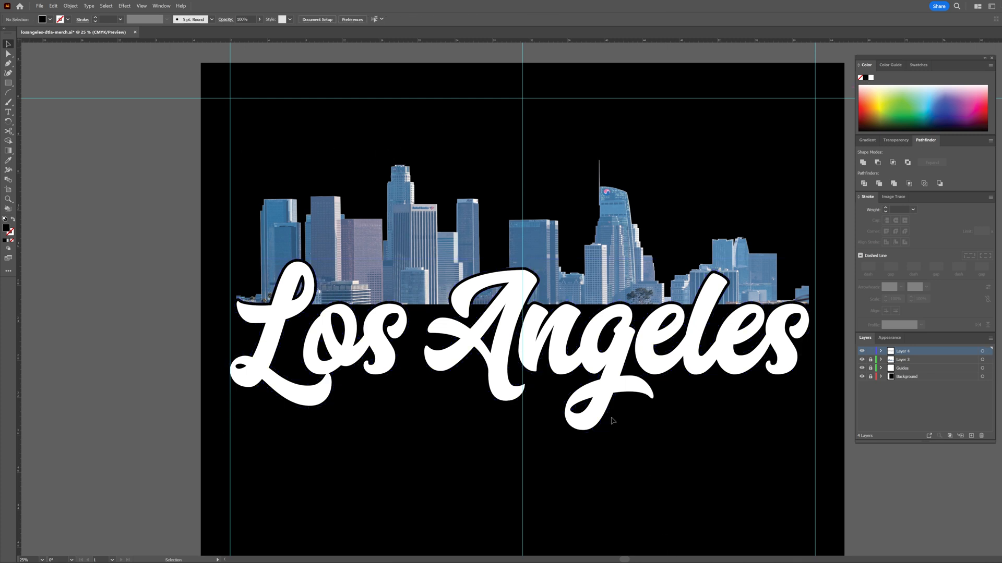
pyautogui.click(607, 338)
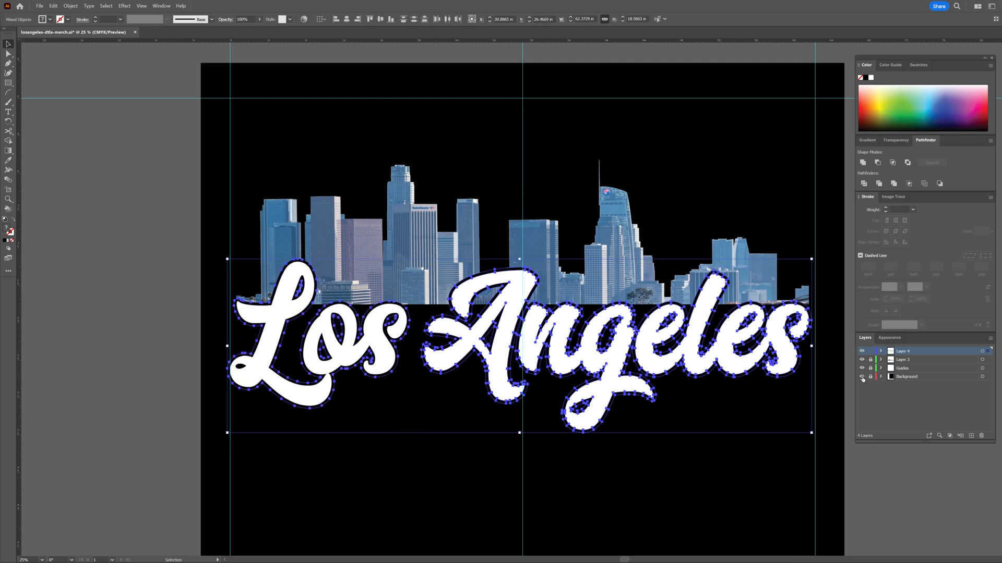
pyautogui.click(862, 378)
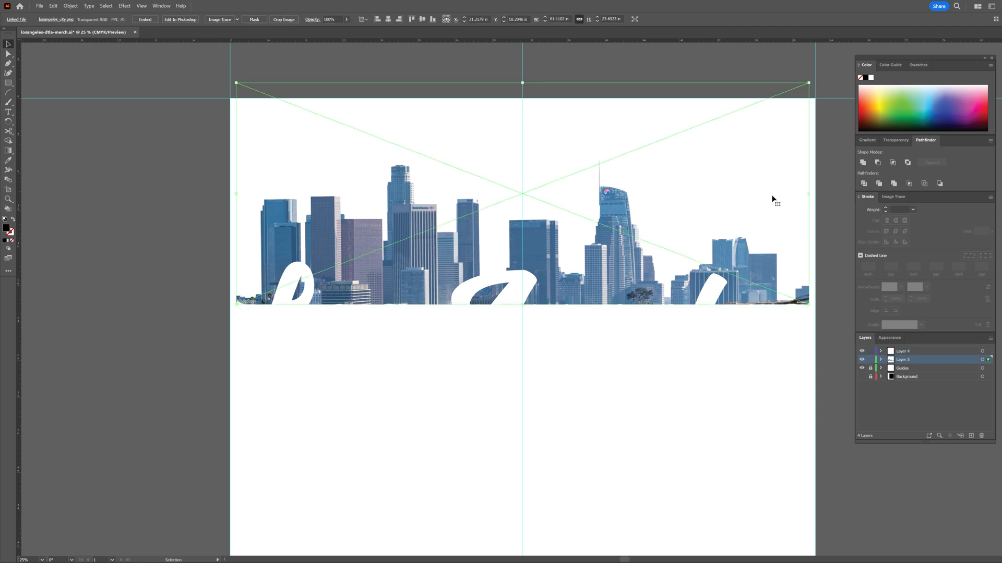
# Step: Make an unclipped opacity mask on the skyline photo from the offset outline
pyautogui.click(895, 140)
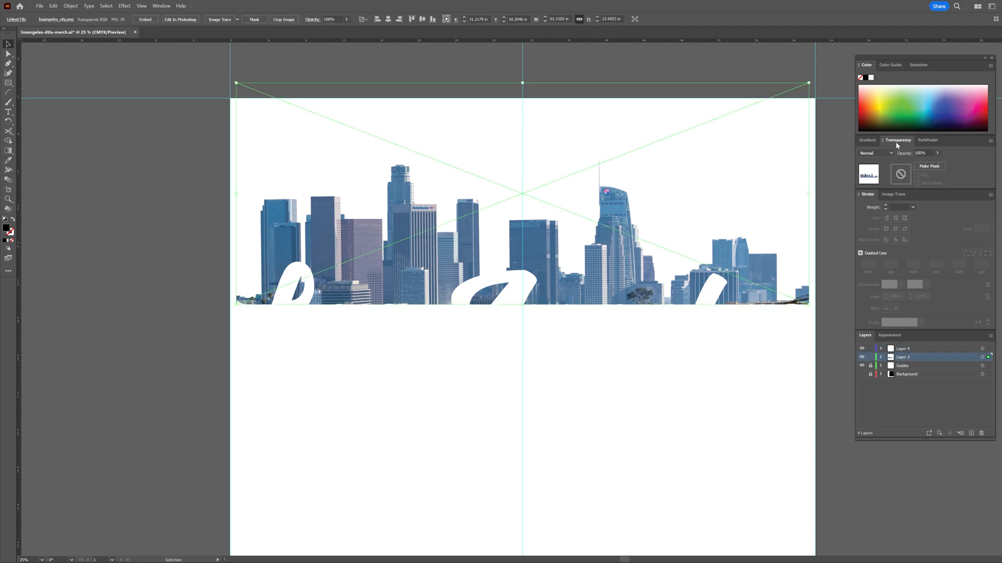
pyautogui.click(928, 166)
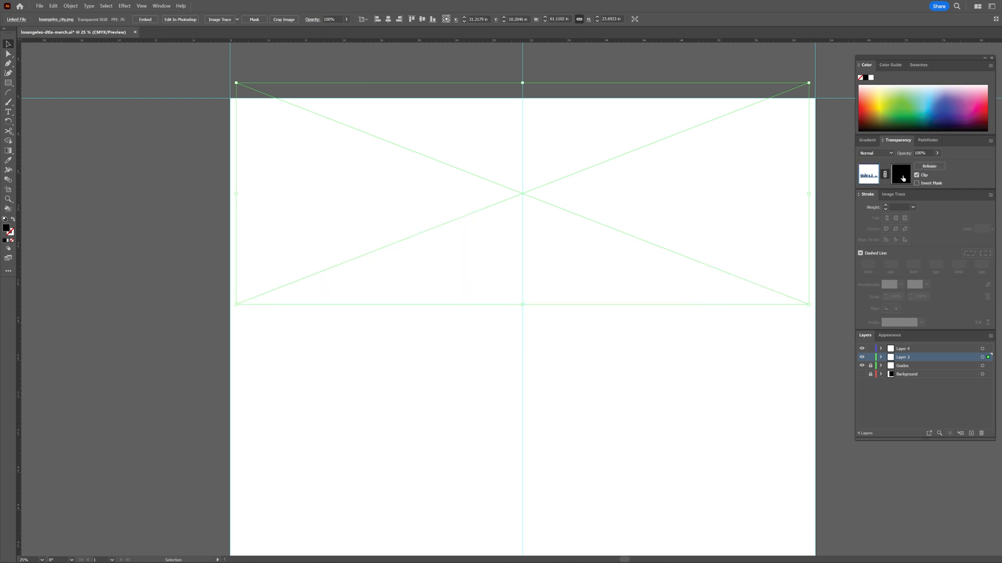
pyautogui.click(900, 173)
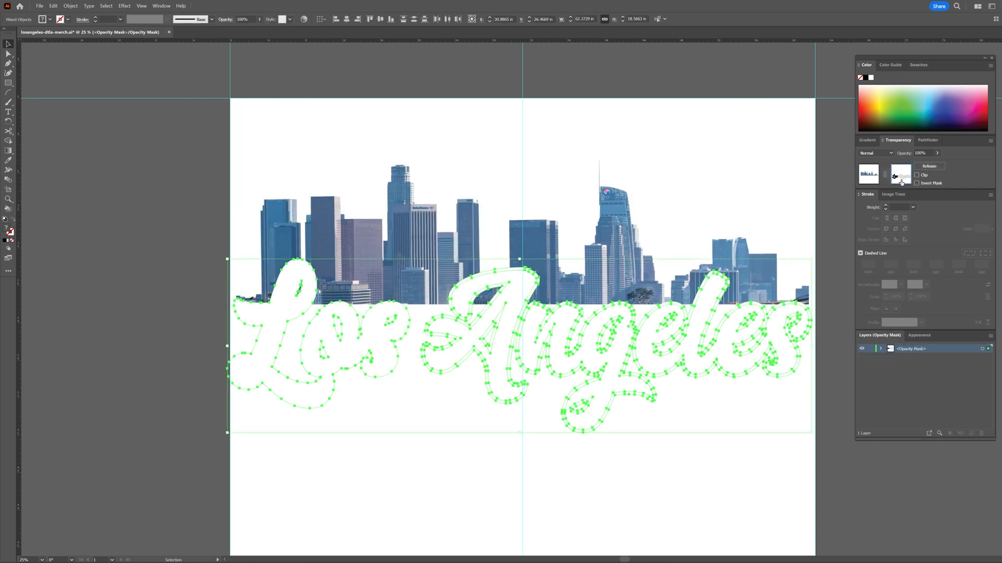
pyautogui.moveTo(867, 174)
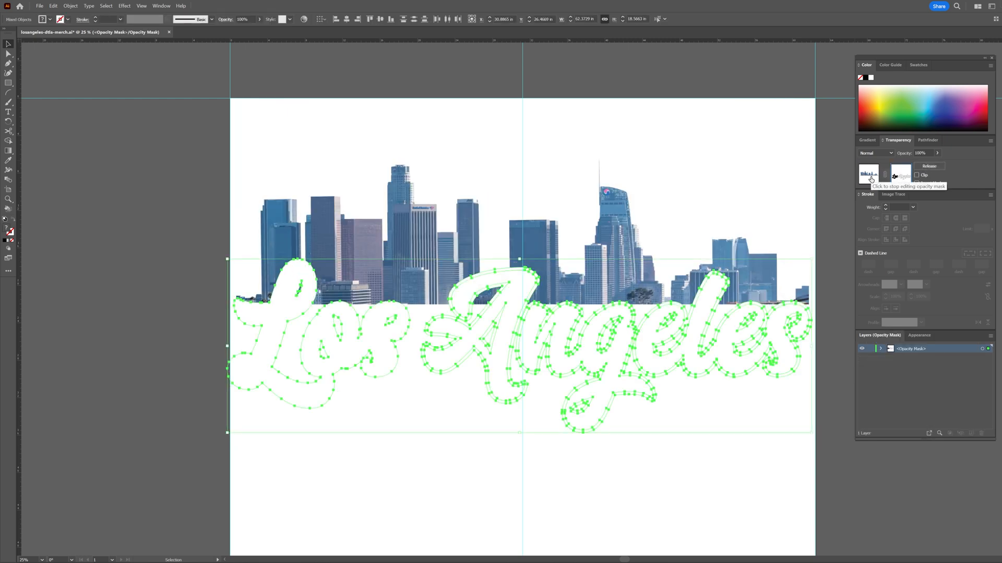
pyautogui.click(868, 174)
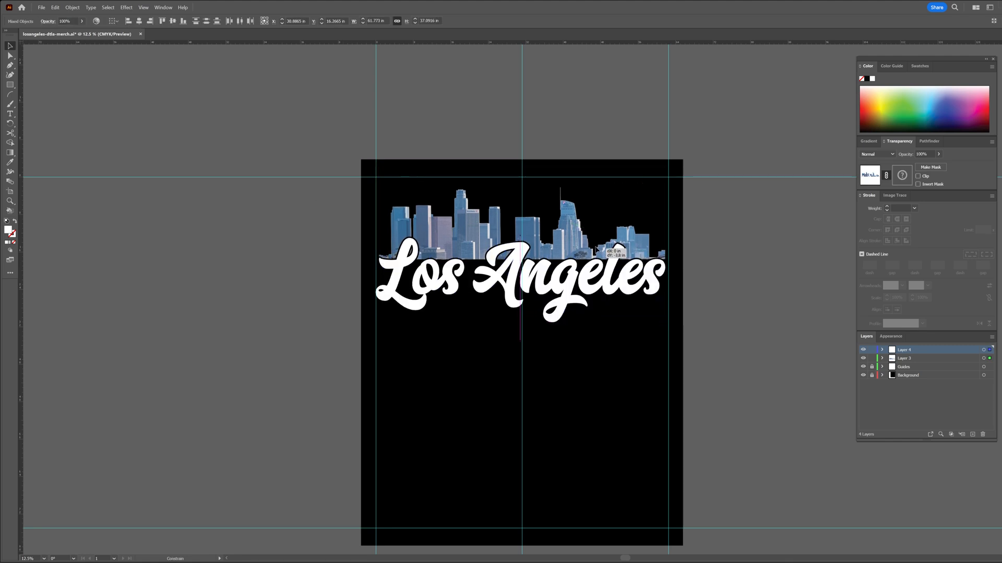
# Step: Deselect the artwork and turn off the black Background layer's visibility
pyautogui.click(519, 268)
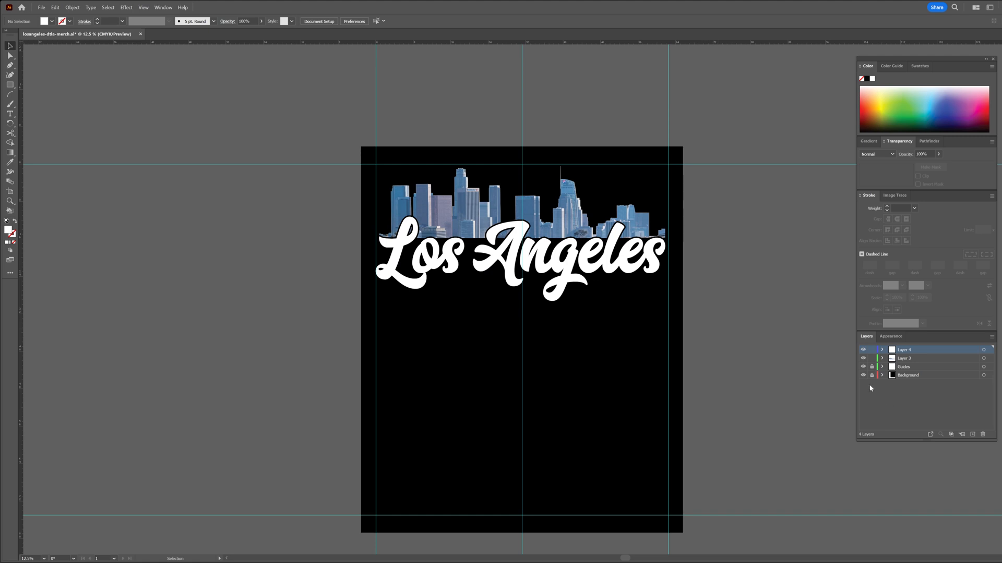
pyautogui.click(863, 375)
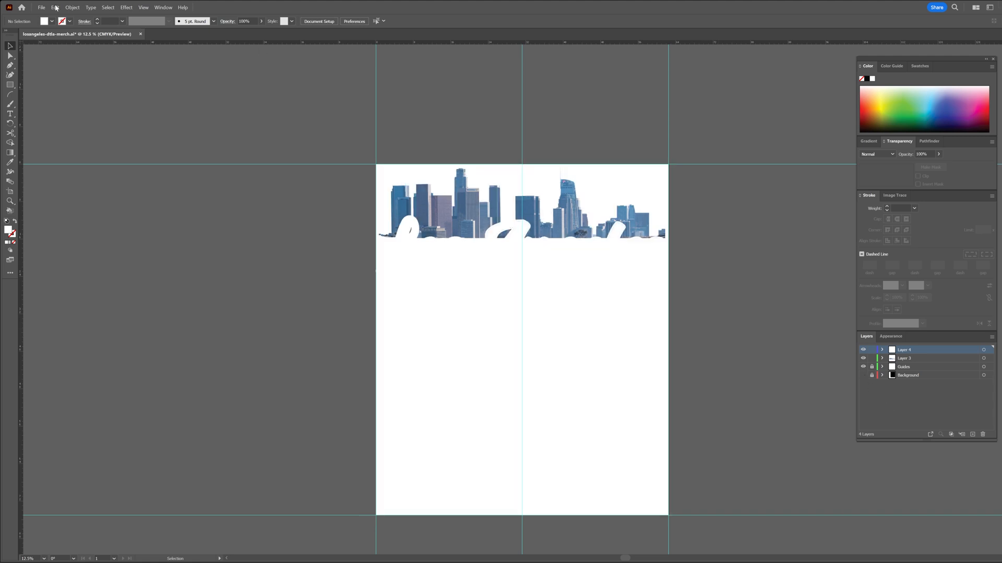
pyautogui.click(41, 7)
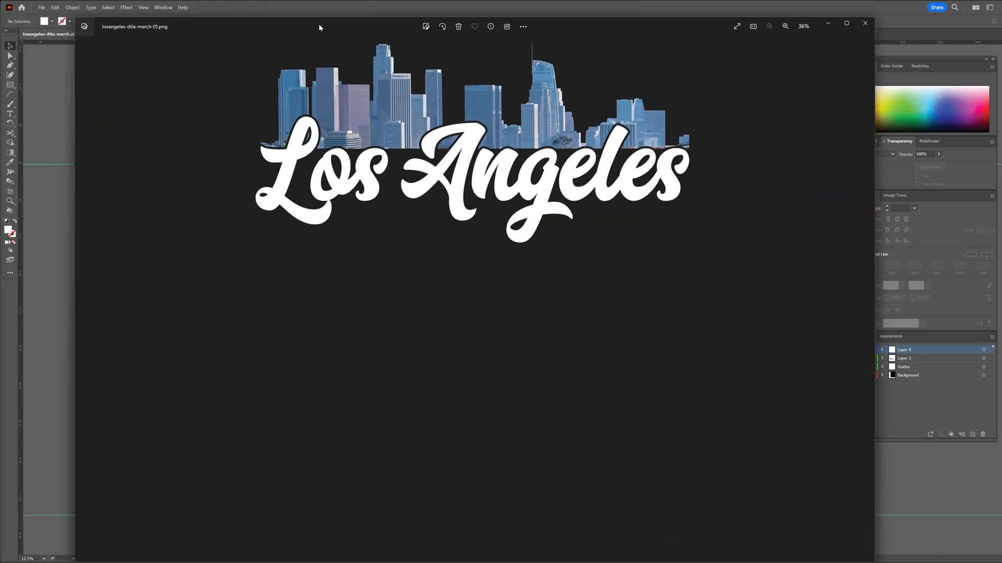
# Step: Zoom in on losangeles-dtla-merch-01.png in Photos to inspect the masked gap
pyautogui.click(786, 26)
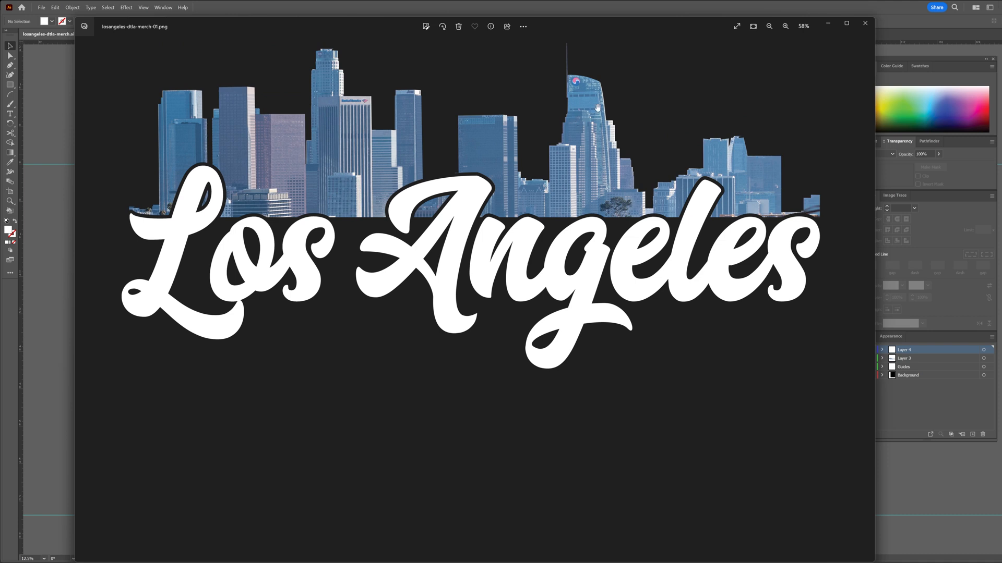